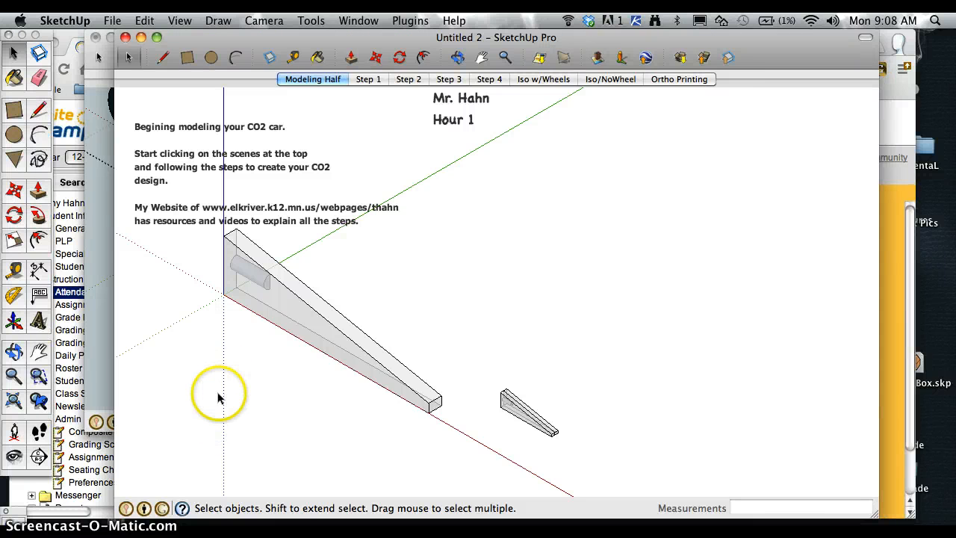
{"action": "mouse_move", "coordinate": [22, 234]}
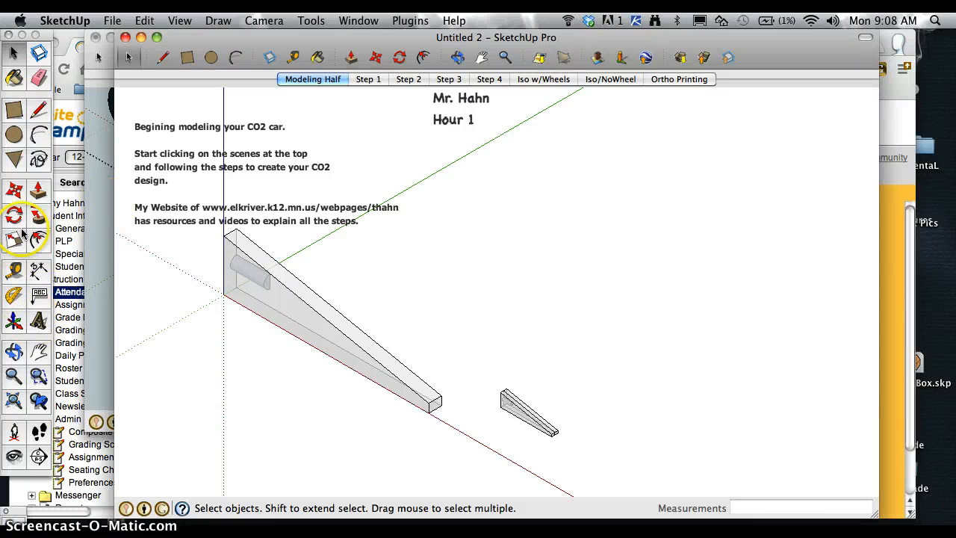
Start a tape-measure guide from the front corner of the wedge body.
{"action": "left_click", "coordinate": [274, 302]}
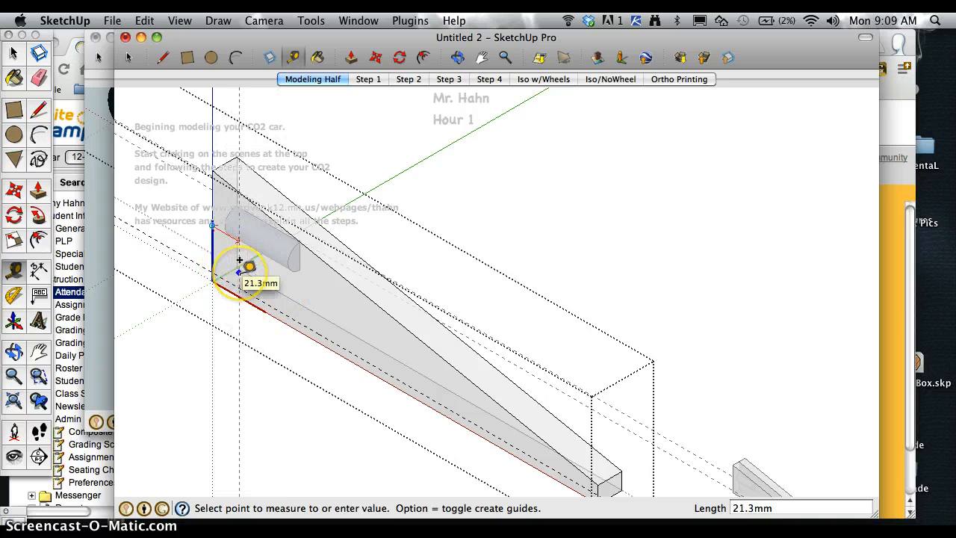
Place 25 mm guides near the front and rear of the body, then push its side away.
{"action": "type", "text": "25"}
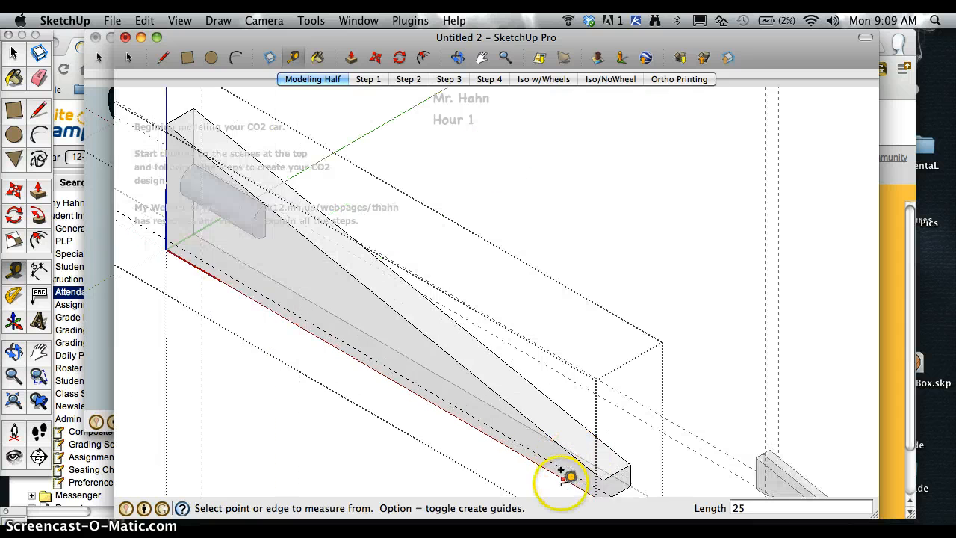
{"action": "mouse_move", "coordinate": [510, 312]}
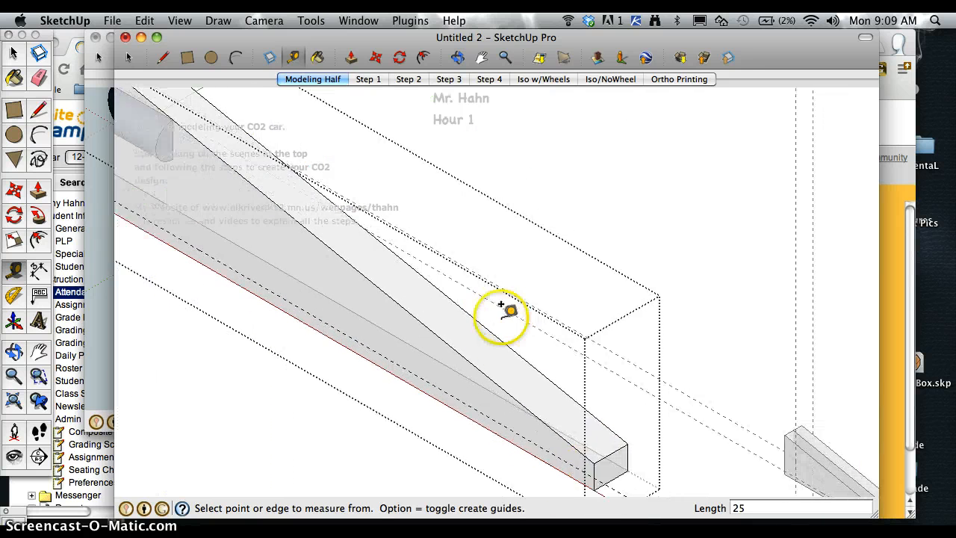
{"action": "left_click", "coordinate": [510, 310]}
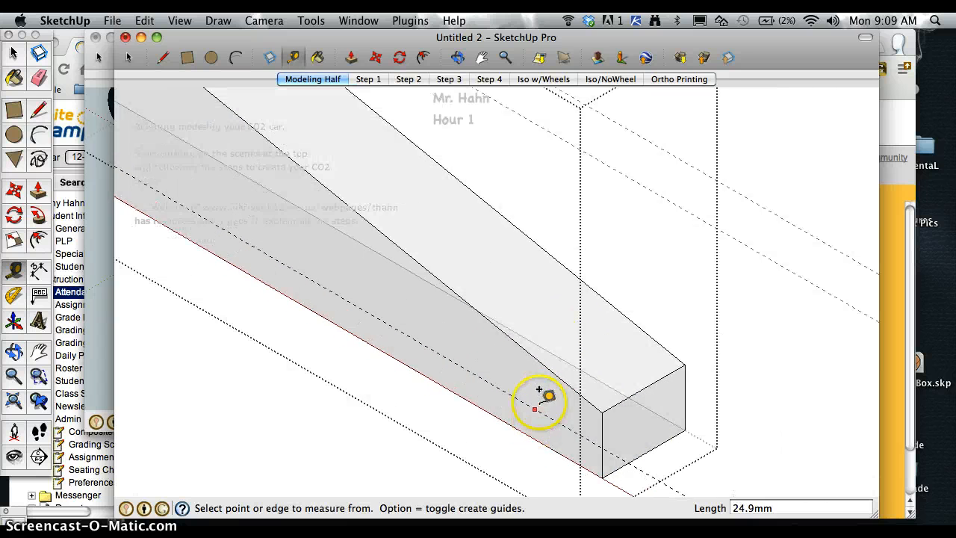
{"action": "left_click", "coordinate": [534, 409]}
{"action": "type", "text": "25"}
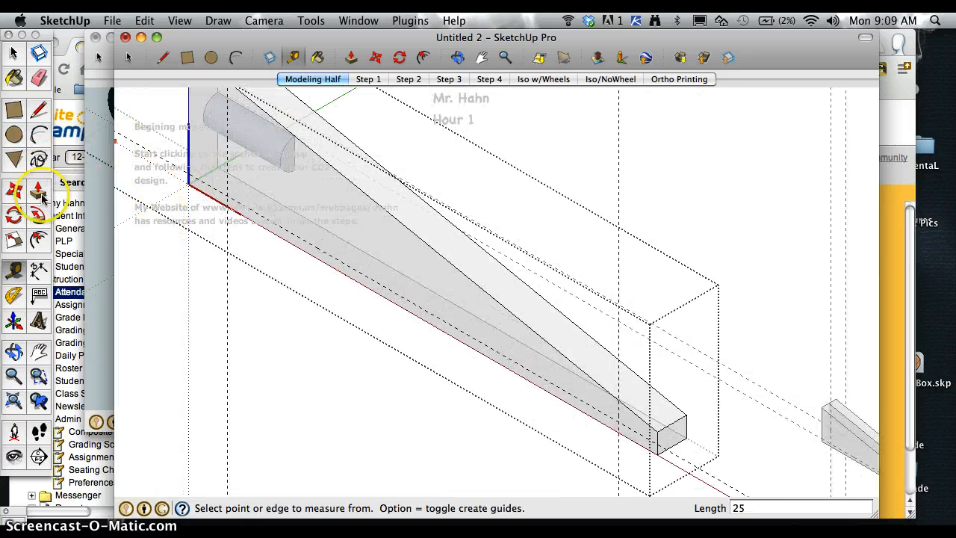
{"action": "left_click", "coordinate": [210, 58]}
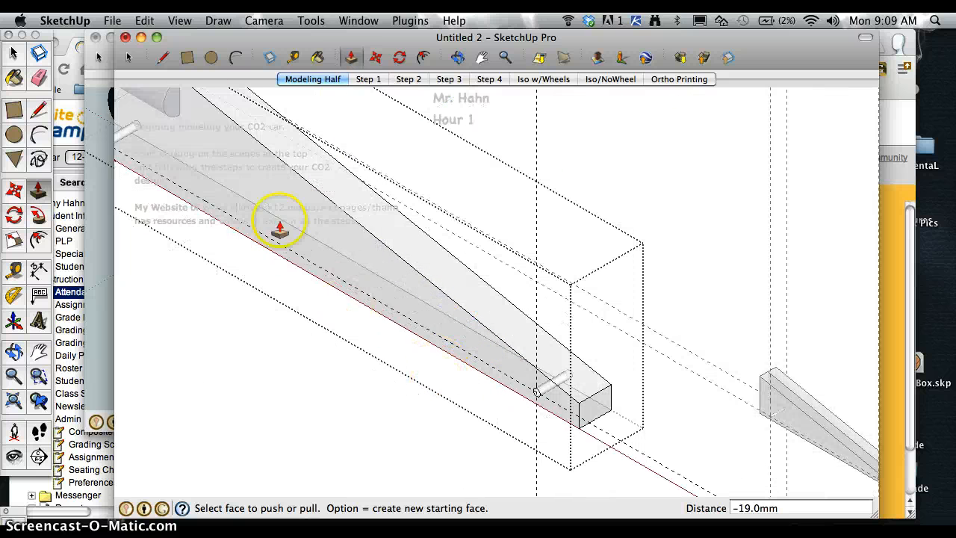
{"action": "left_click", "coordinate": [179, 20]}
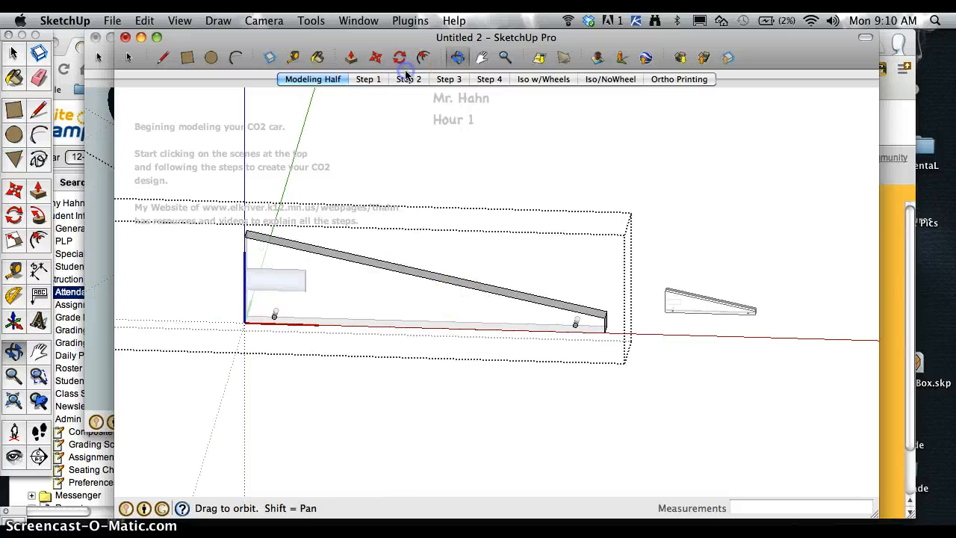
Show the Step 3 front view scene and zoom in on the front axle hole.
{"action": "left_click", "coordinate": [448, 79]}
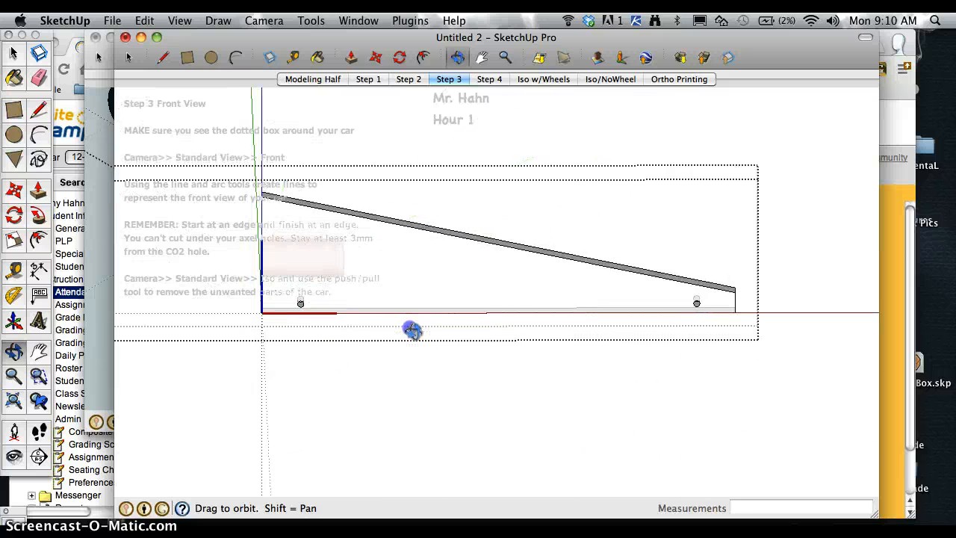
{"action": "left_click_drag", "start_coordinate": [413, 331], "coordinate": [306, 291]}
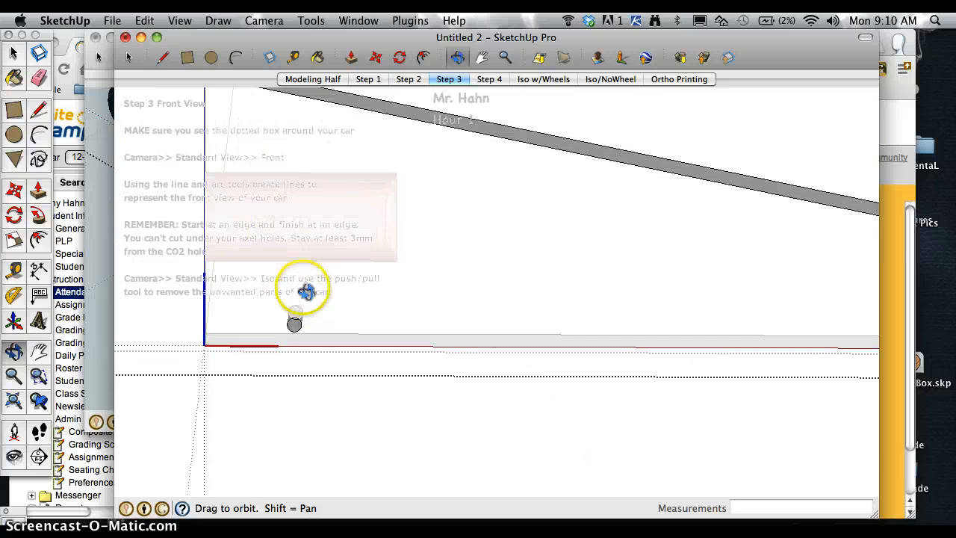
{"action": "left_click_drag", "start_coordinate": [307, 291], "coordinate": [310, 269]}
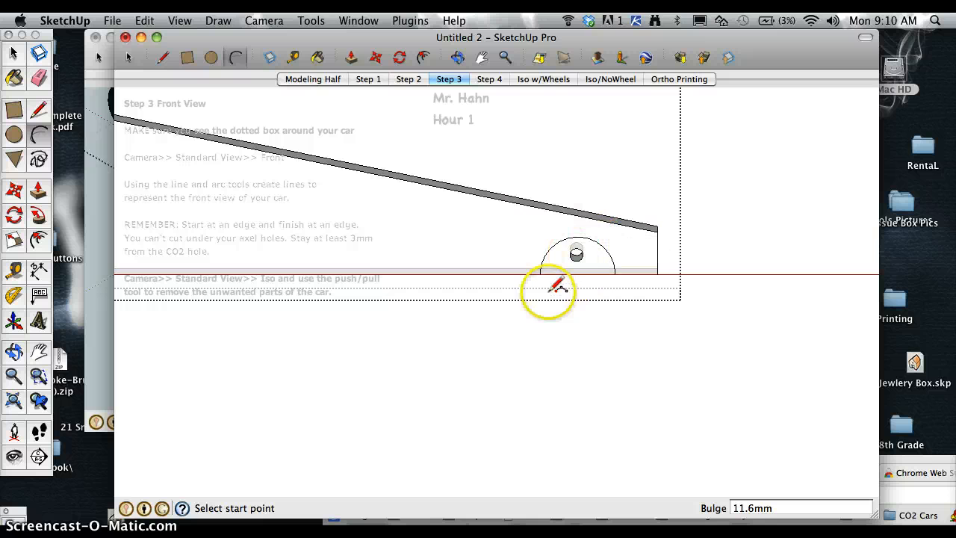
{"action": "mouse_move", "coordinate": [568, 280]}
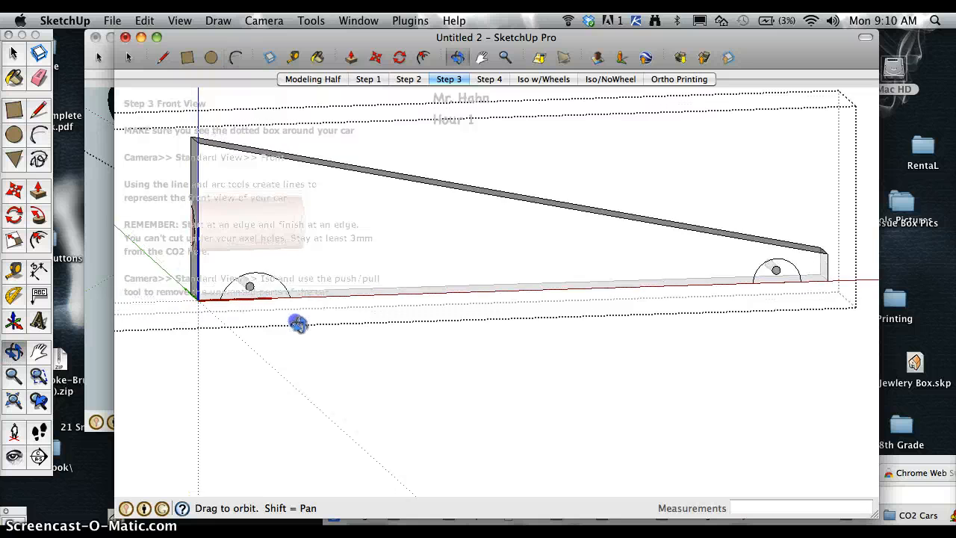
Turn to an angled view and erase the slanted top bar of the body.
{"action": "left_click_drag", "start_coordinate": [298, 323], "coordinate": [261, 276]}
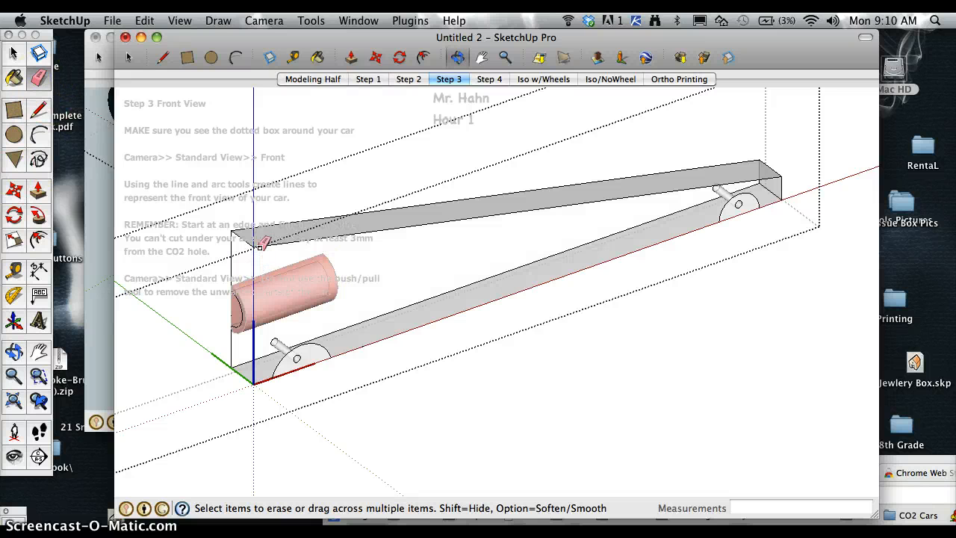
{"action": "left_click", "coordinate": [250, 239]}
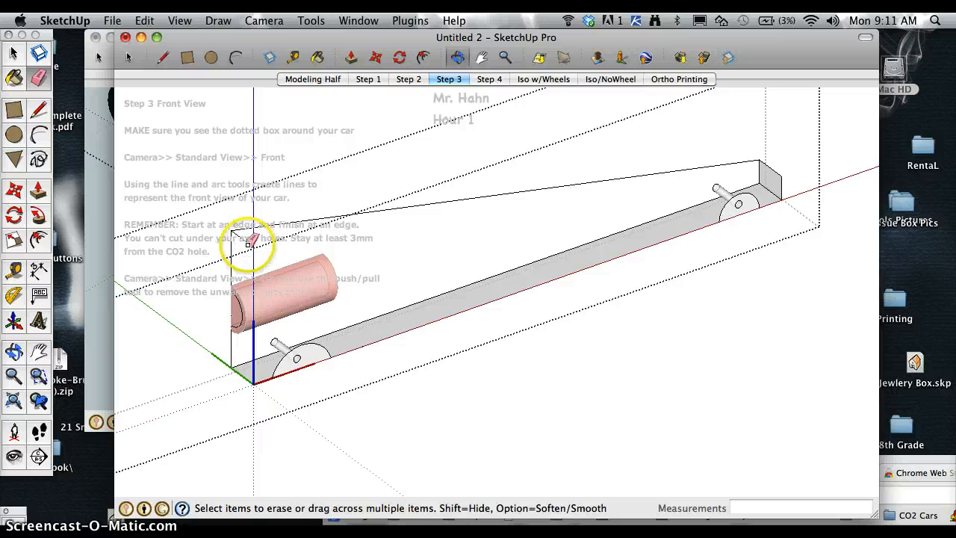
{"action": "mouse_move", "coordinate": [776, 209]}
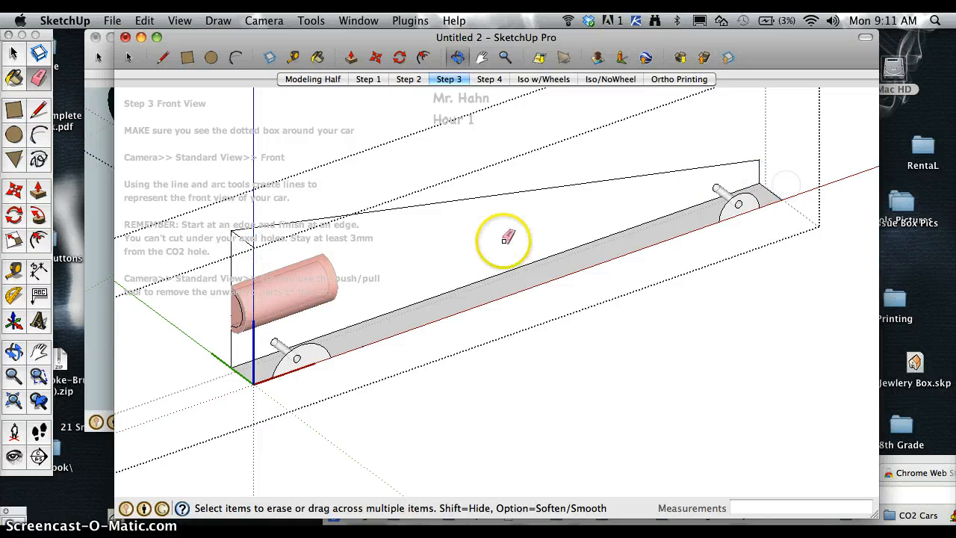
{"action": "mouse_move", "coordinate": [253, 243]}
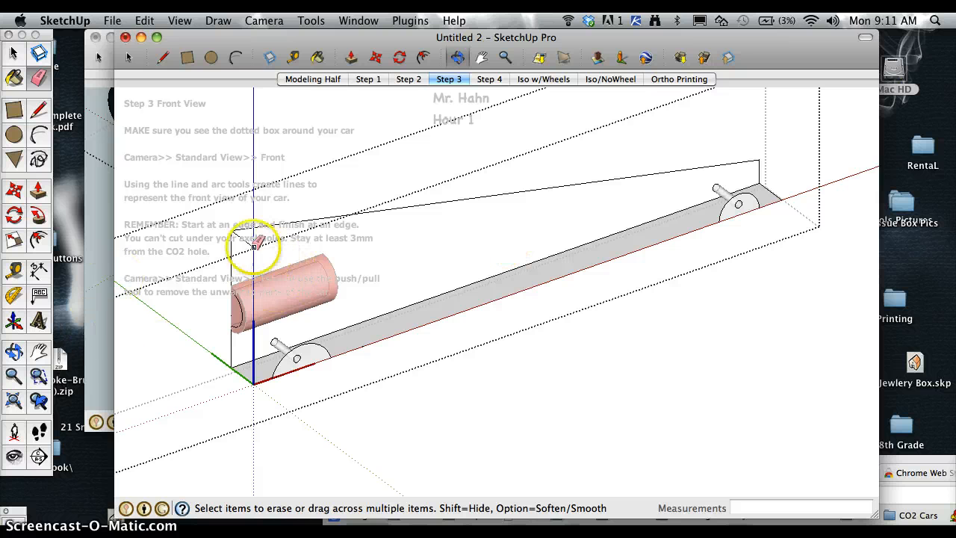
{"action": "mouse_move", "coordinate": [156, 299]}
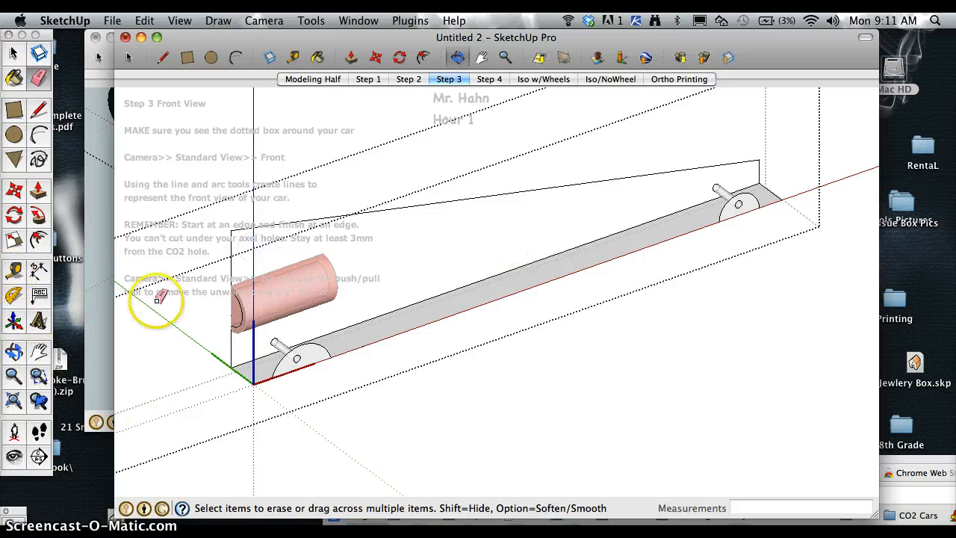
{"action": "mouse_move", "coordinate": [269, 350]}
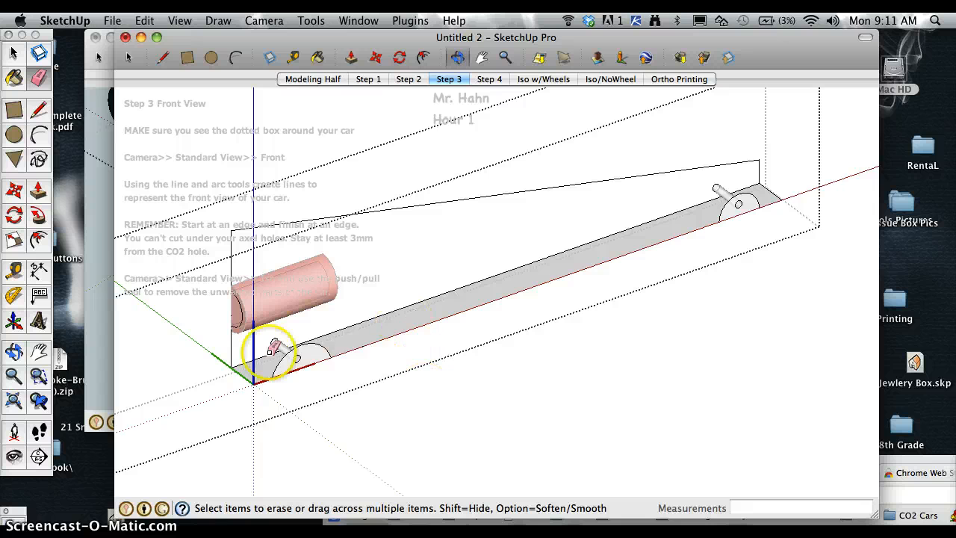
{"action": "mouse_move", "coordinate": [56, 236]}
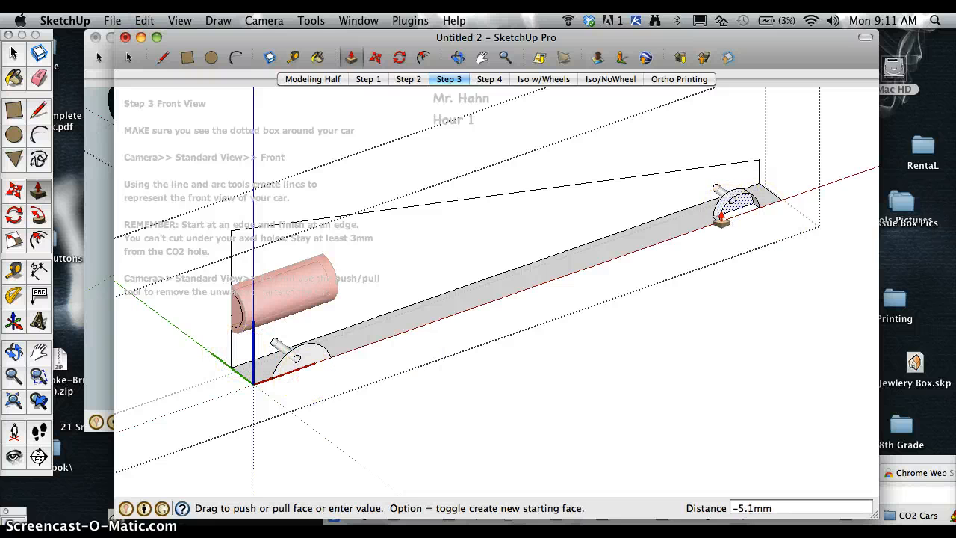
Push/Pull the arched axle support faces out 19 mm across the body.
{"action": "left_click_drag", "start_coordinate": [720, 216], "coordinate": [684, 172]}
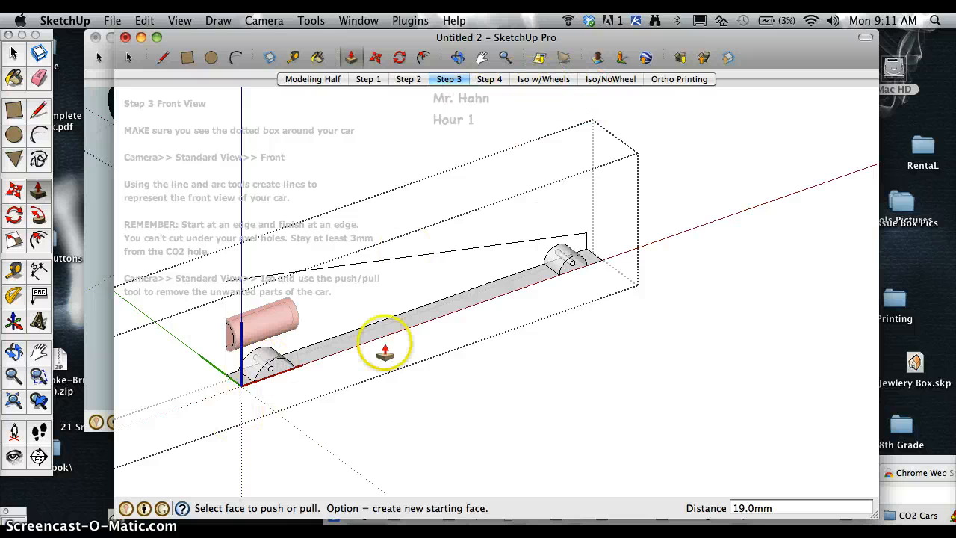
{"action": "mouse_move", "coordinate": [219, 389]}
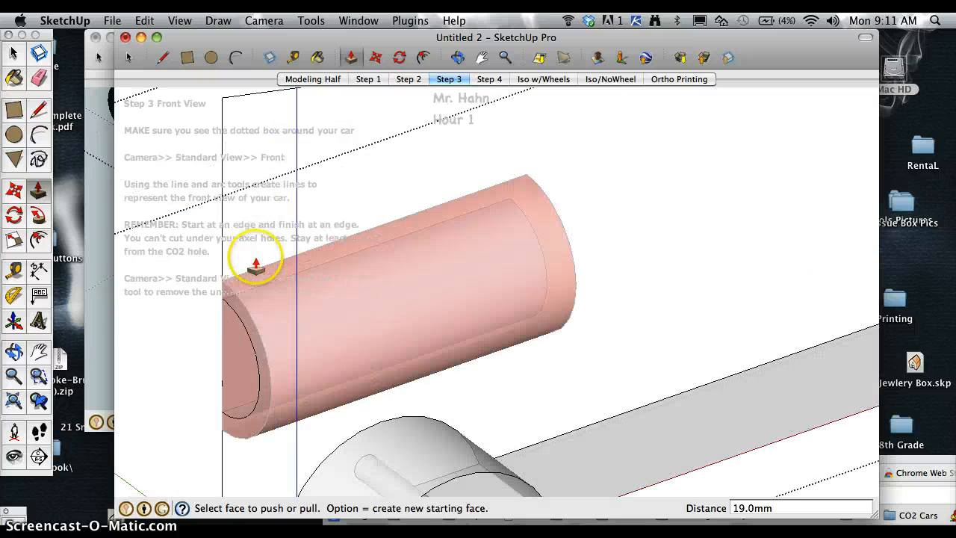
{"action": "mouse_move", "coordinate": [196, 274]}
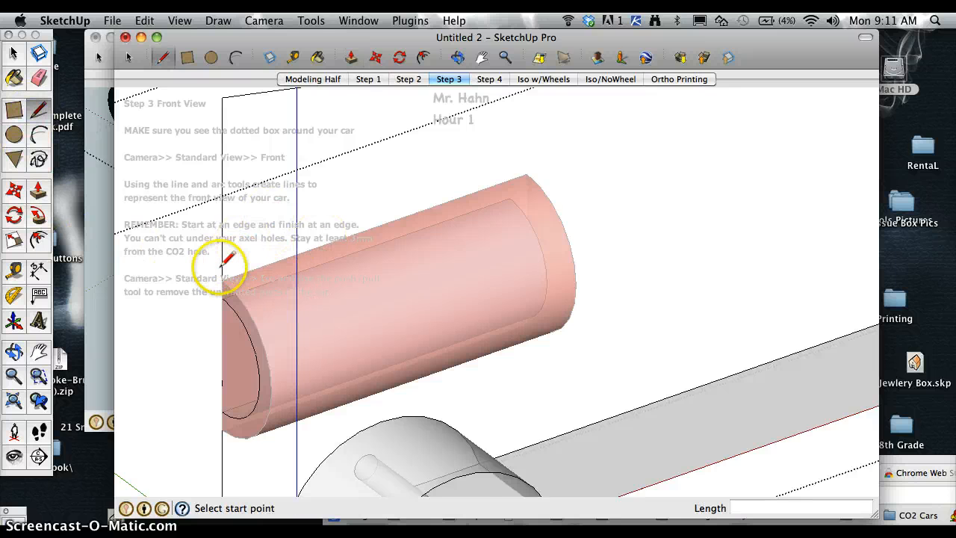
Draw a closed line outline around the CO2 cartridge hole on the housing end.
{"action": "left_click", "coordinate": [224, 256]}
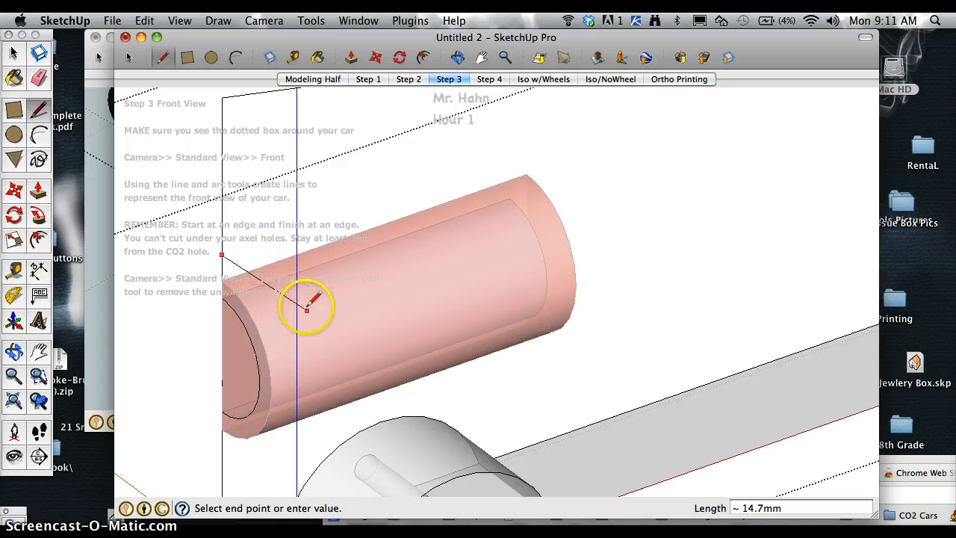
{"action": "mouse_move", "coordinate": [305, 295]}
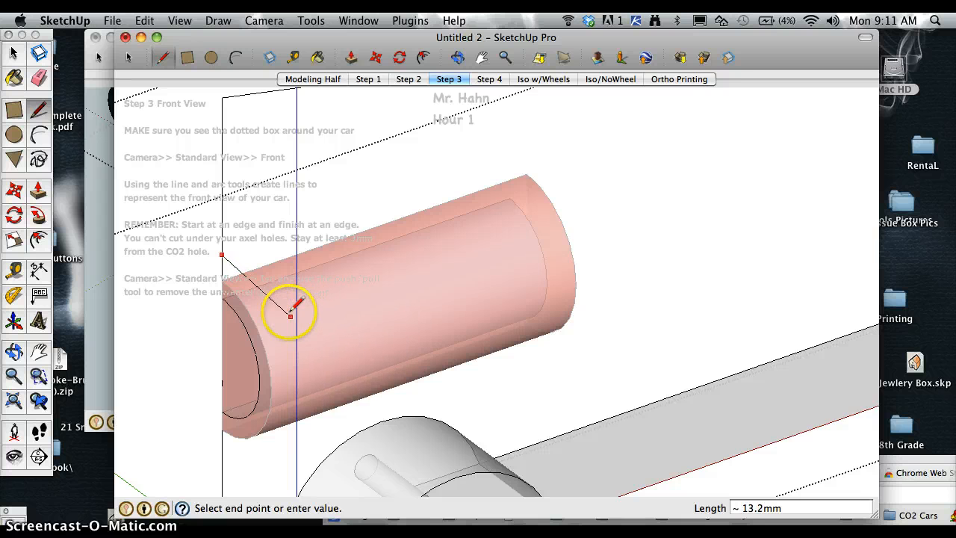
{"action": "mouse_move", "coordinate": [288, 414]}
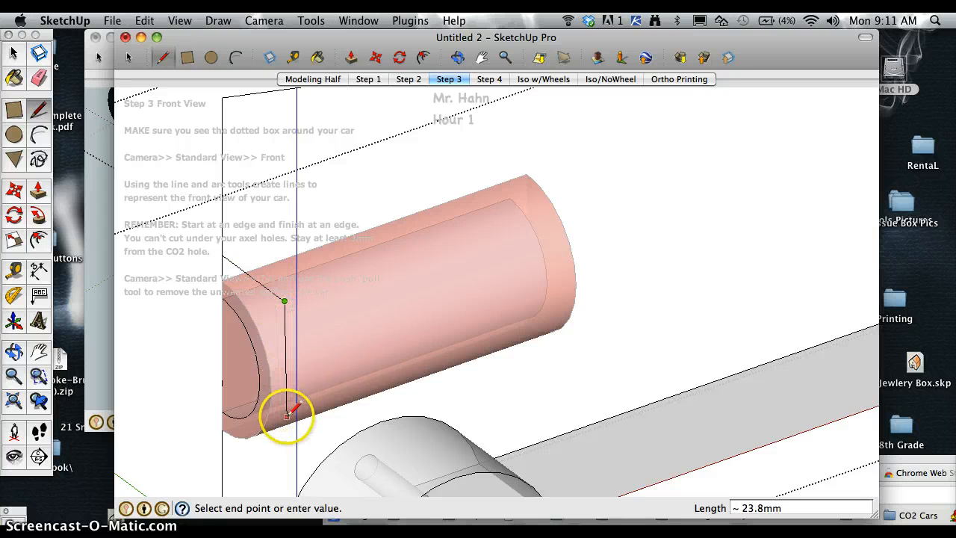
{"action": "mouse_move", "coordinate": [280, 471]}
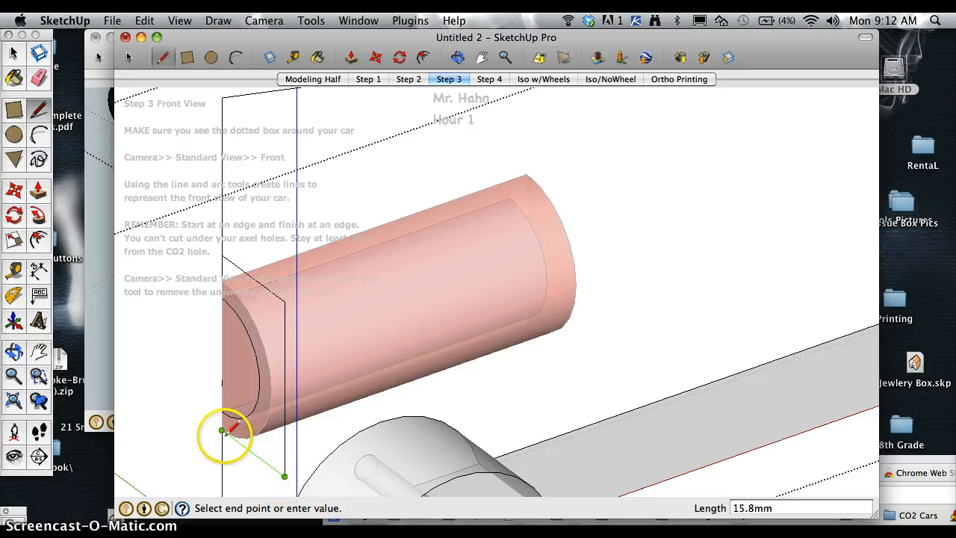
{"action": "left_click", "coordinate": [221, 430]}
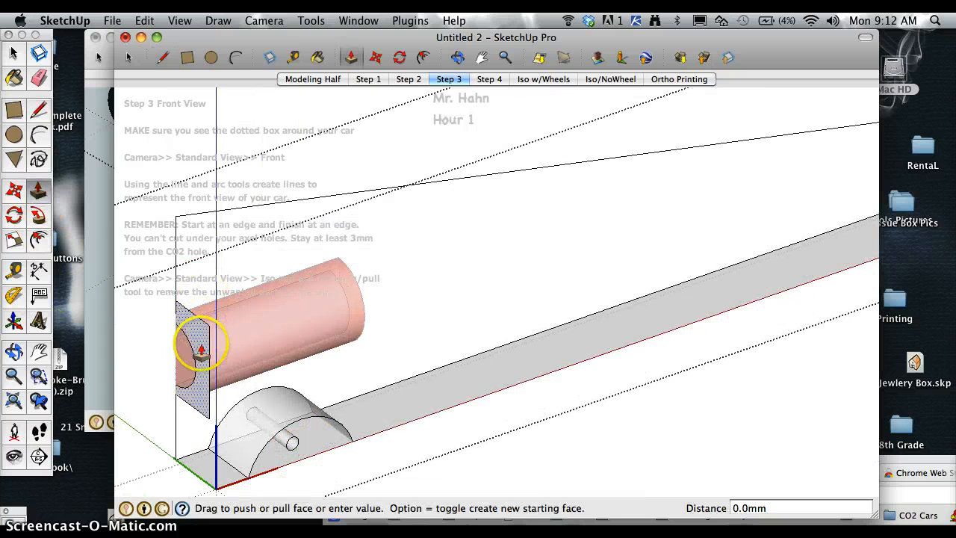
Pull the outlined face out into a housing block and orbit to view the full car.
{"action": "left_click_drag", "start_coordinate": [202, 351], "coordinate": [377, 333]}
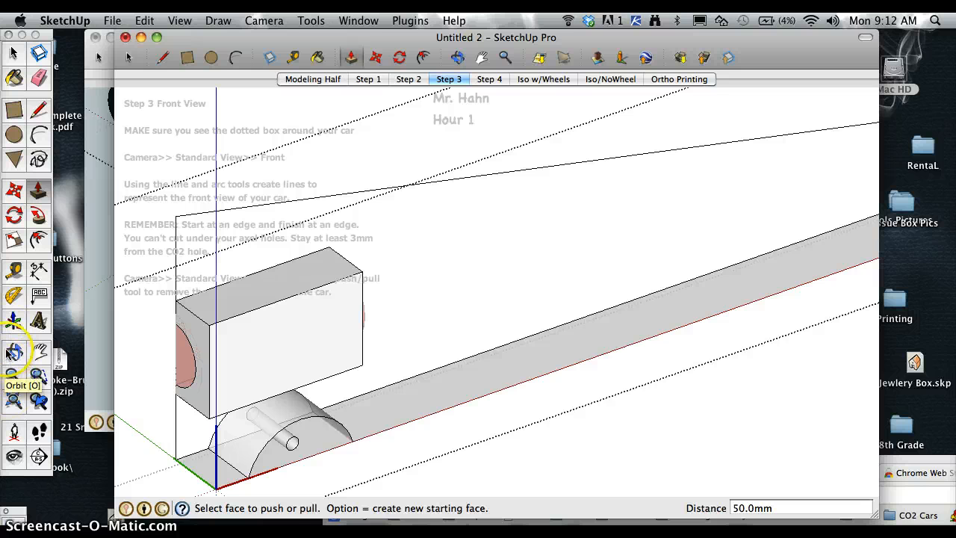
{"action": "left_click", "coordinate": [13, 353]}
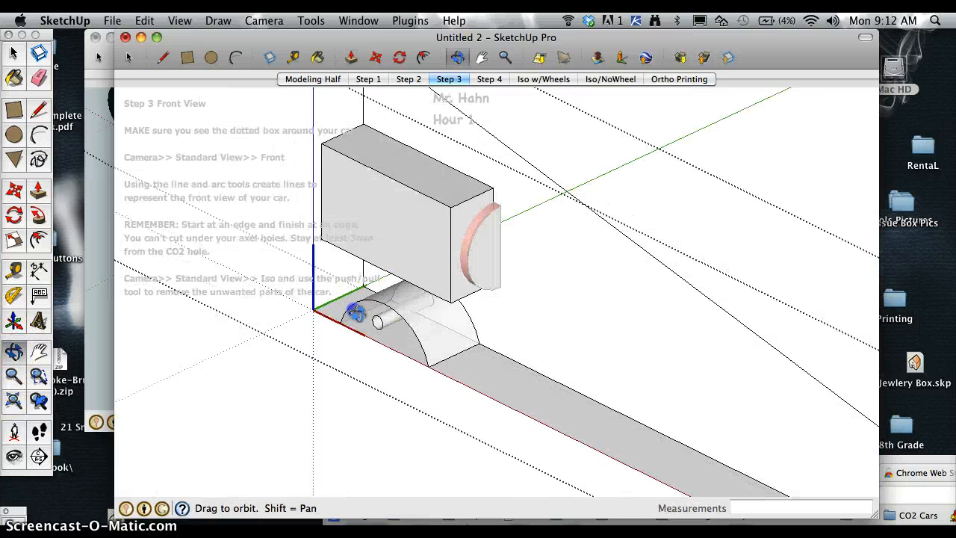
{"action": "left_click_drag", "start_coordinate": [374, 310], "coordinate": [459, 272]}
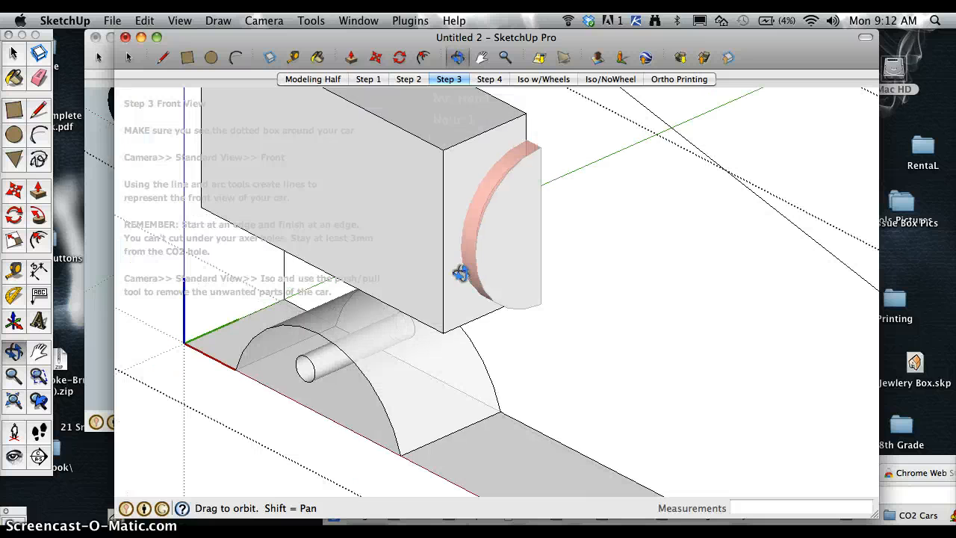
{"action": "left_click_drag", "start_coordinate": [459, 272], "coordinate": [343, 284]}
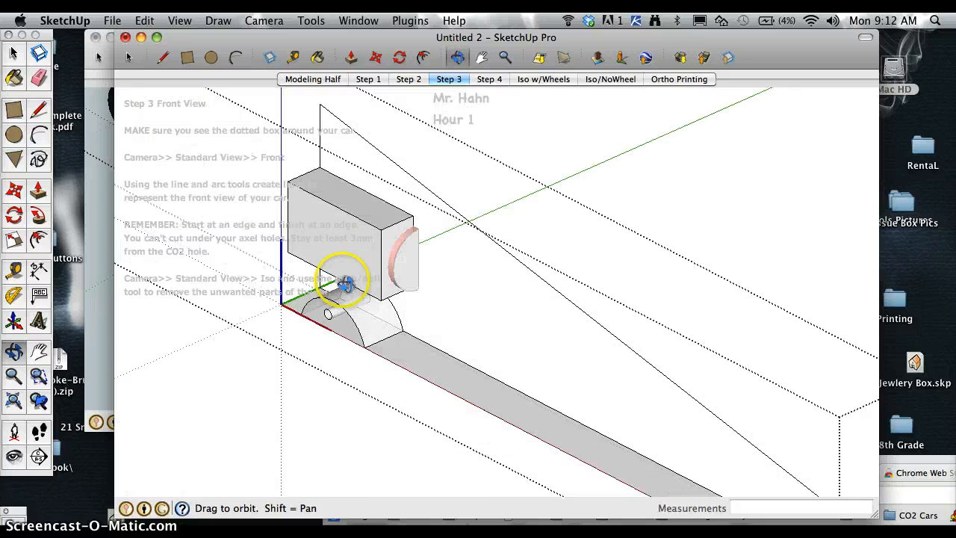
{"action": "left_click_drag", "start_coordinate": [345, 283], "coordinate": [399, 400]}
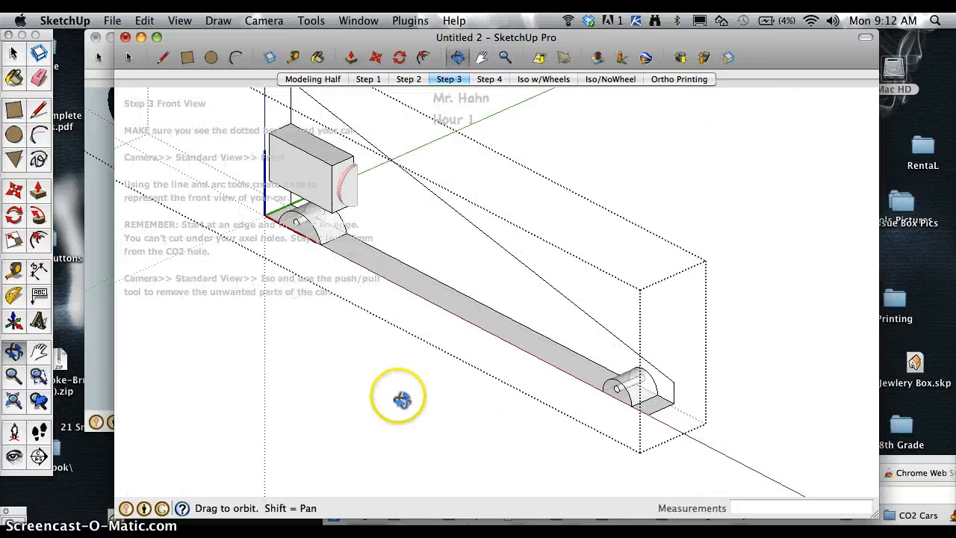
{"action": "left_click_drag", "start_coordinate": [400, 399], "coordinate": [362, 190]}
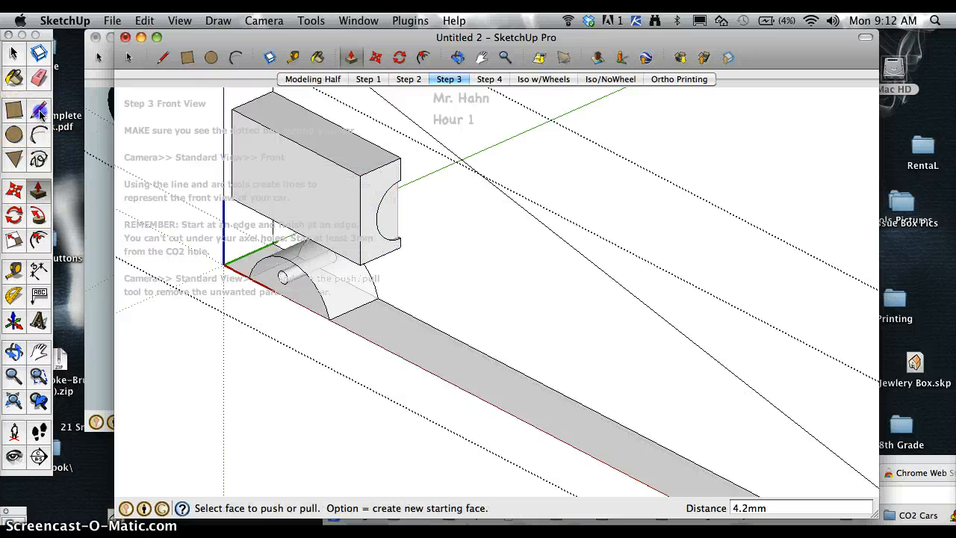
Draw a taper line on the body side from the cartridge housing to the rear axle support.
{"action": "left_click", "coordinate": [162, 57]}
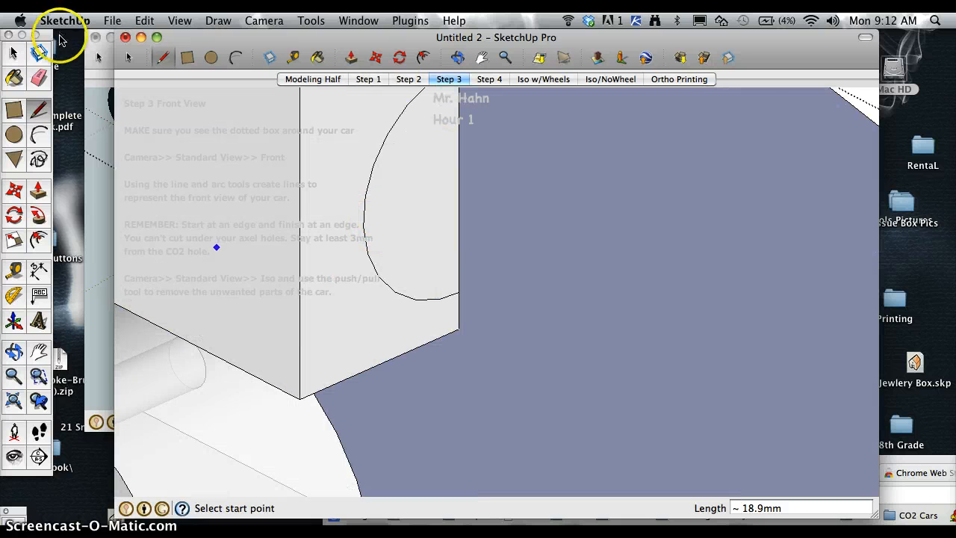
{"action": "left_click", "coordinate": [38, 88]}
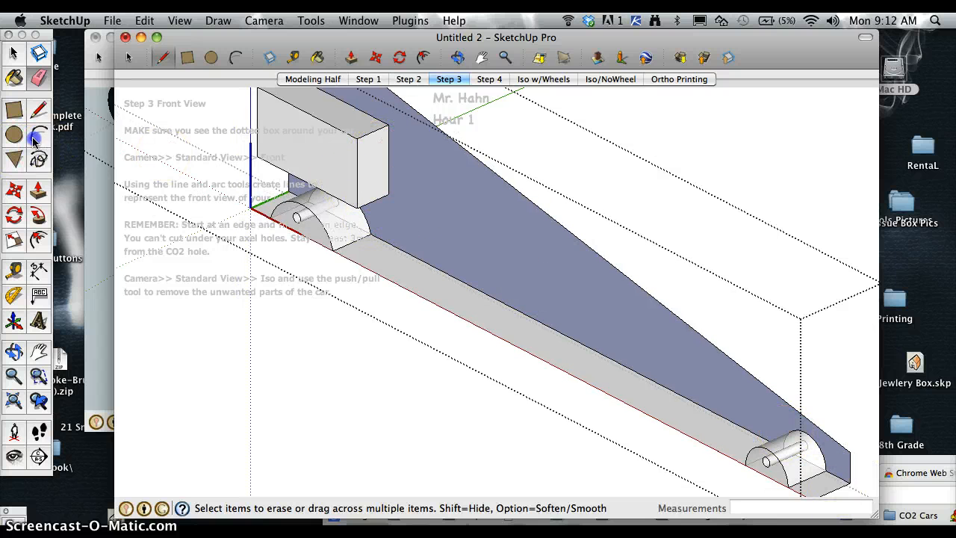
{"action": "left_click", "coordinate": [235, 58]}
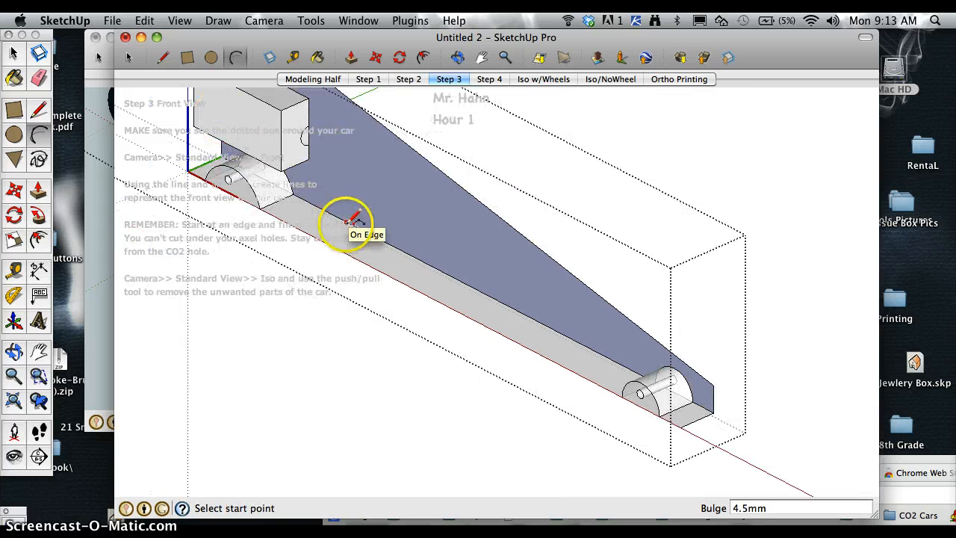
{"action": "mouse_move", "coordinate": [328, 138]}
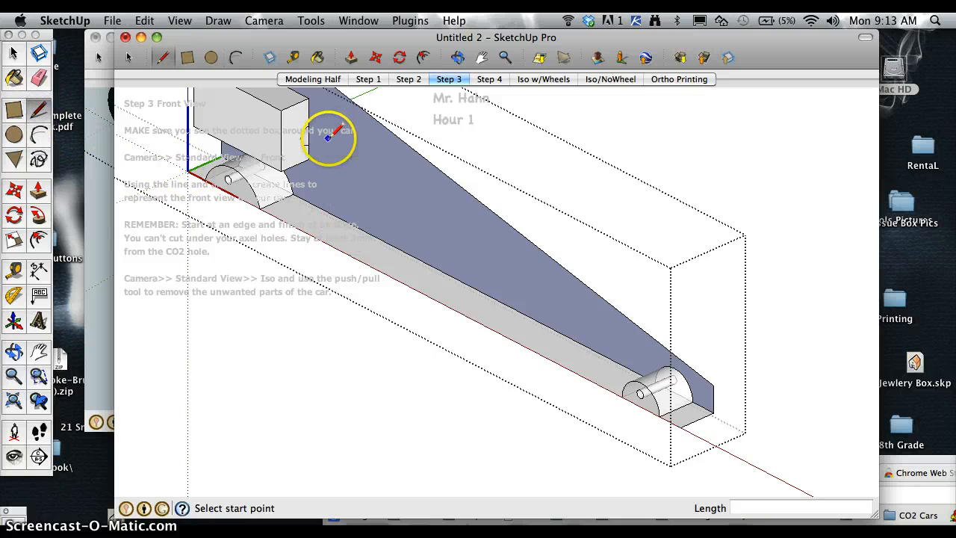
{"action": "left_click", "coordinate": [309, 144]}
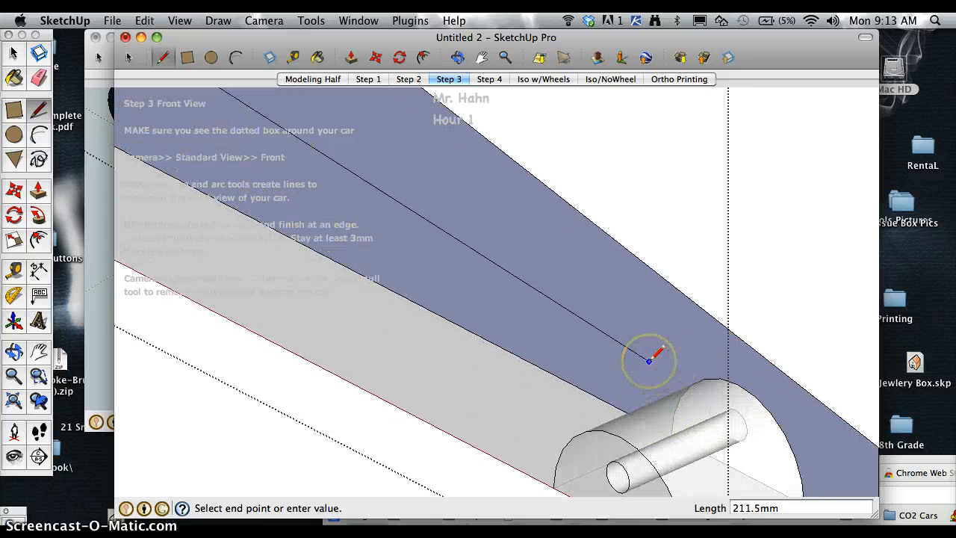
{"action": "mouse_move", "coordinate": [720, 381]}
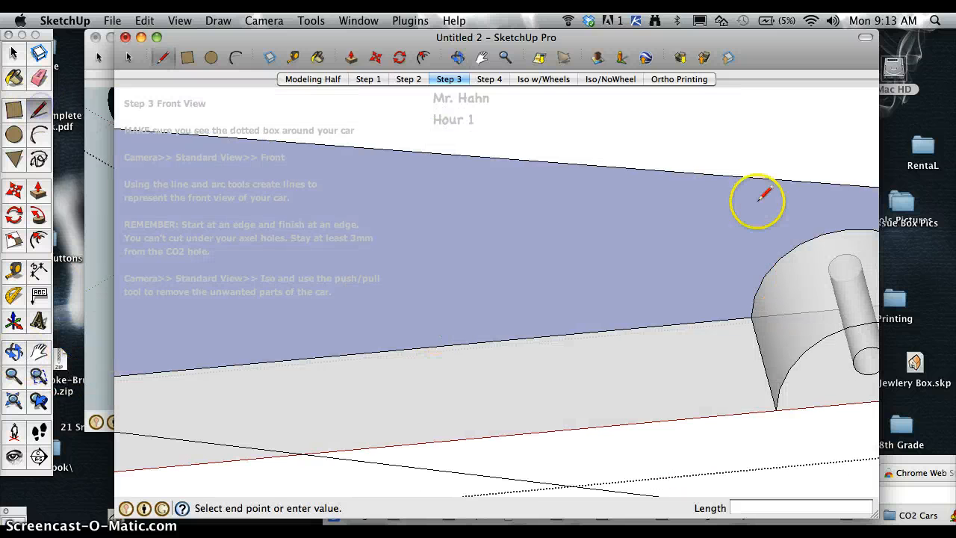
{"action": "left_click", "coordinate": [619, 258]}
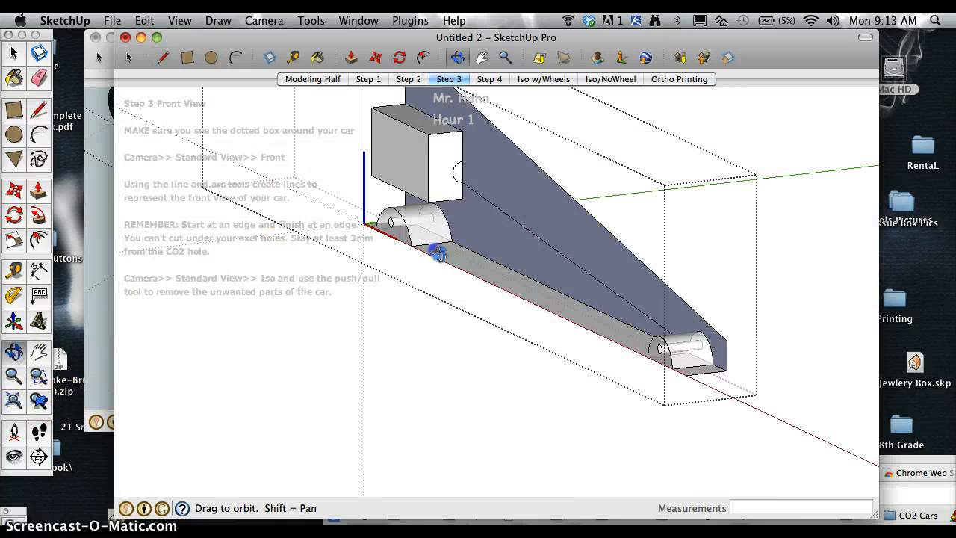
Follow Me the housing circle along the taper line, trimming the rod at the rear support.
{"action": "left_click_drag", "start_coordinate": [438, 252], "coordinate": [512, 336]}
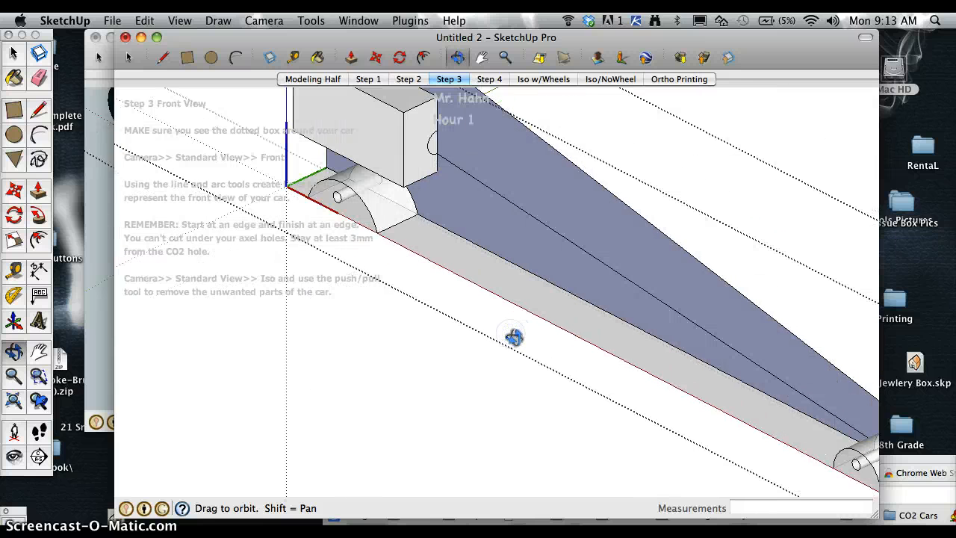
{"action": "left_click", "coordinate": [13, 216]}
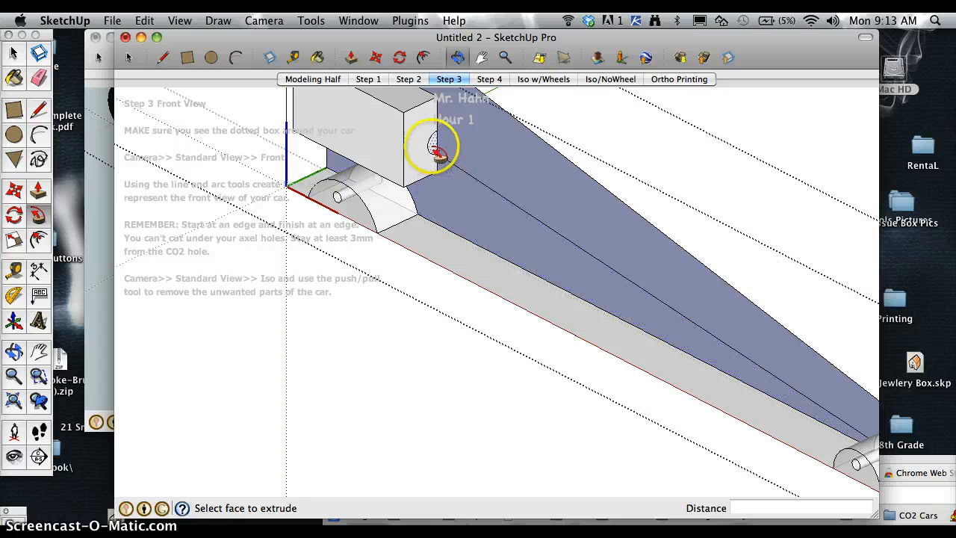
{"action": "left_click", "coordinate": [437, 153]}
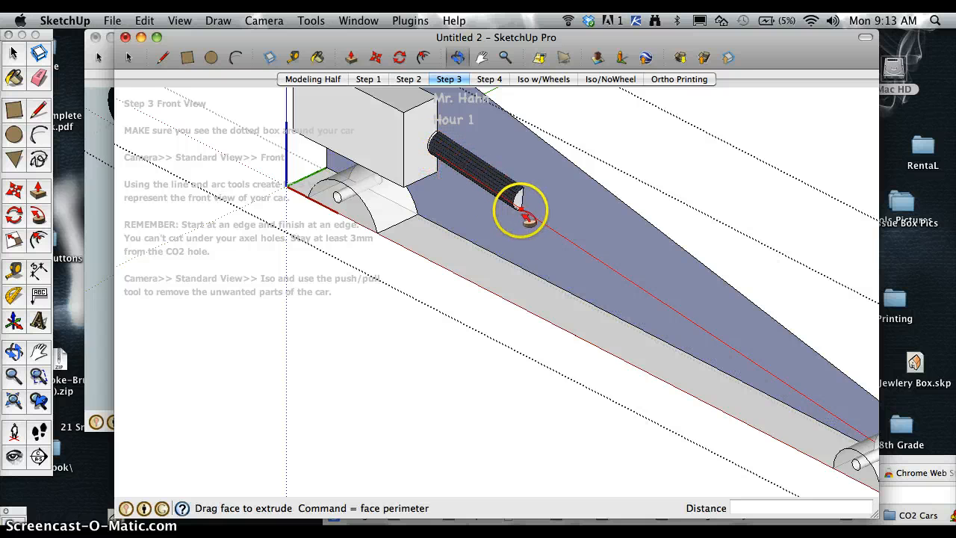
{"action": "left_click_drag", "start_coordinate": [522, 216], "coordinate": [780, 370]}
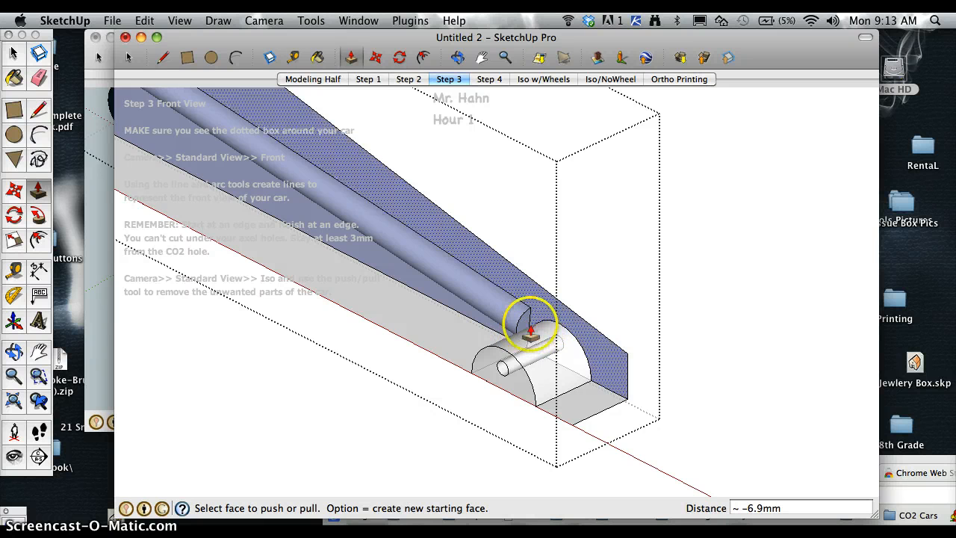
{"action": "left_click", "coordinate": [528, 323]}
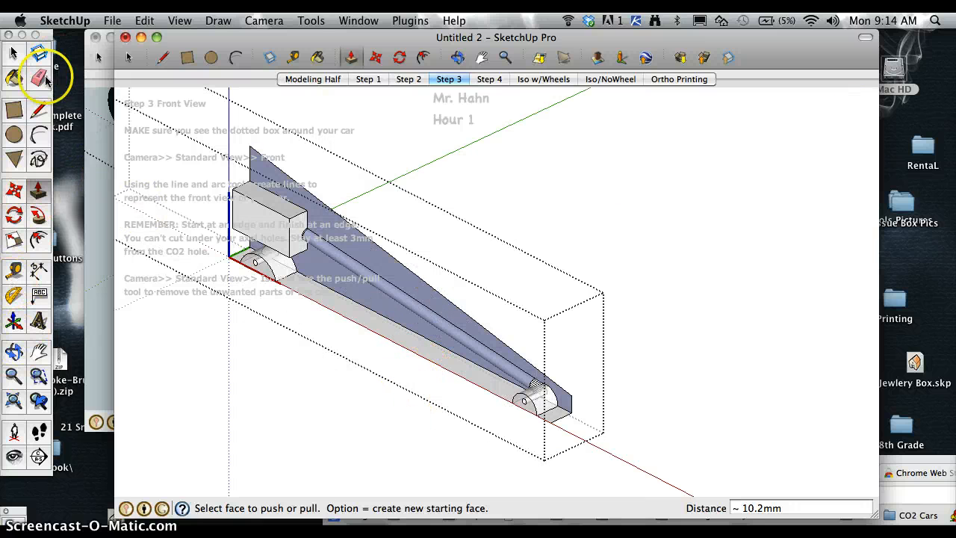
Use the Eraser to clear away the leftover body block.
{"action": "left_click", "coordinate": [38, 78]}
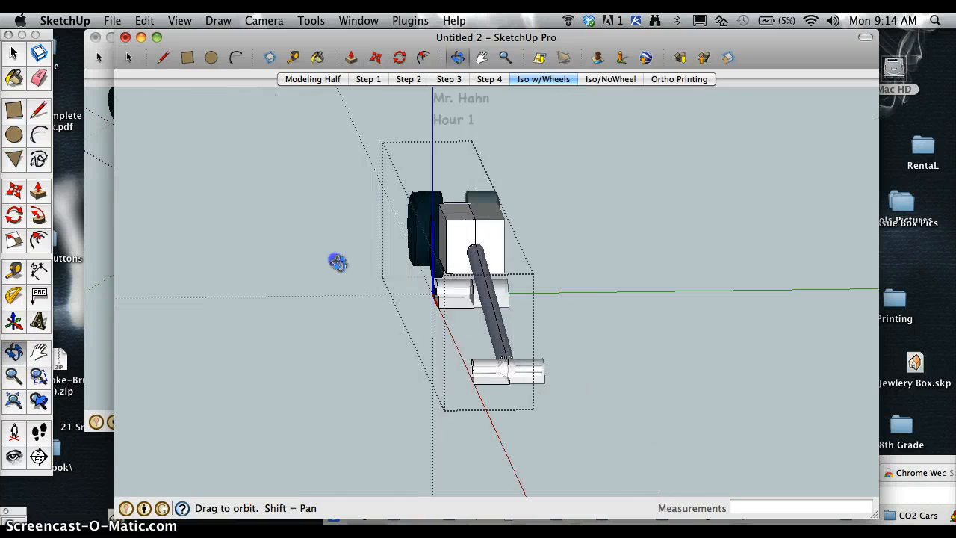
{"action": "left_click_drag", "start_coordinate": [337, 262], "coordinate": [509, 379]}
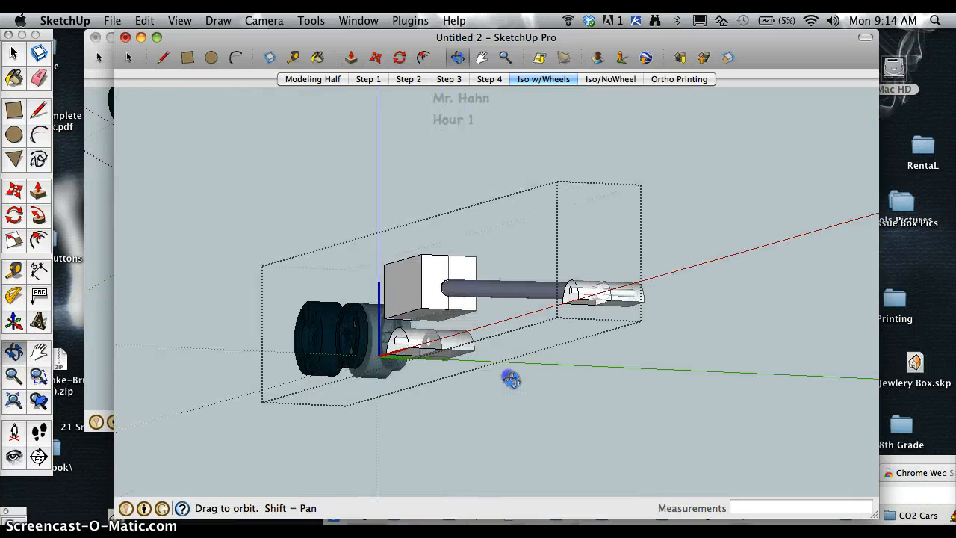
{"action": "left_click_drag", "start_coordinate": [509, 378], "coordinate": [407, 354]}
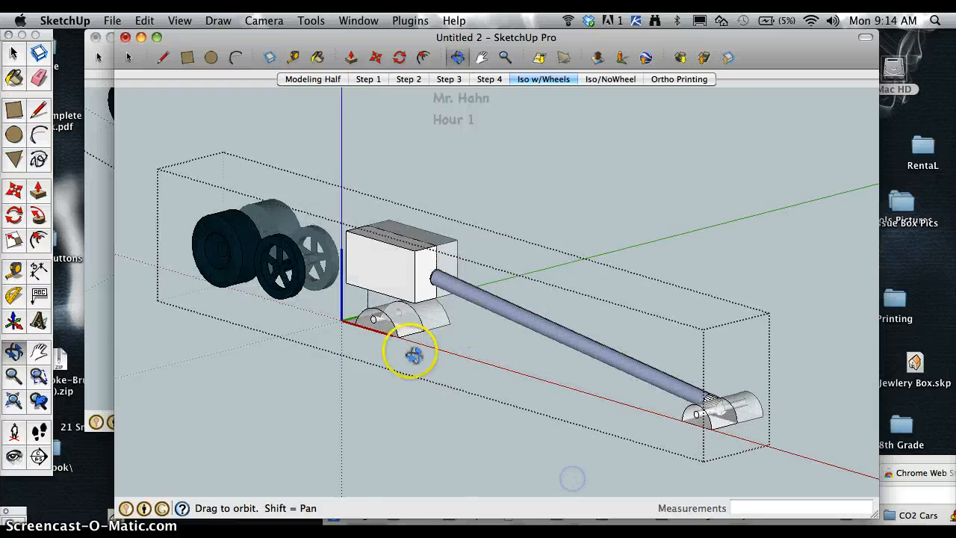
{"action": "left_click_drag", "start_coordinate": [407, 355], "coordinate": [623, 265]}
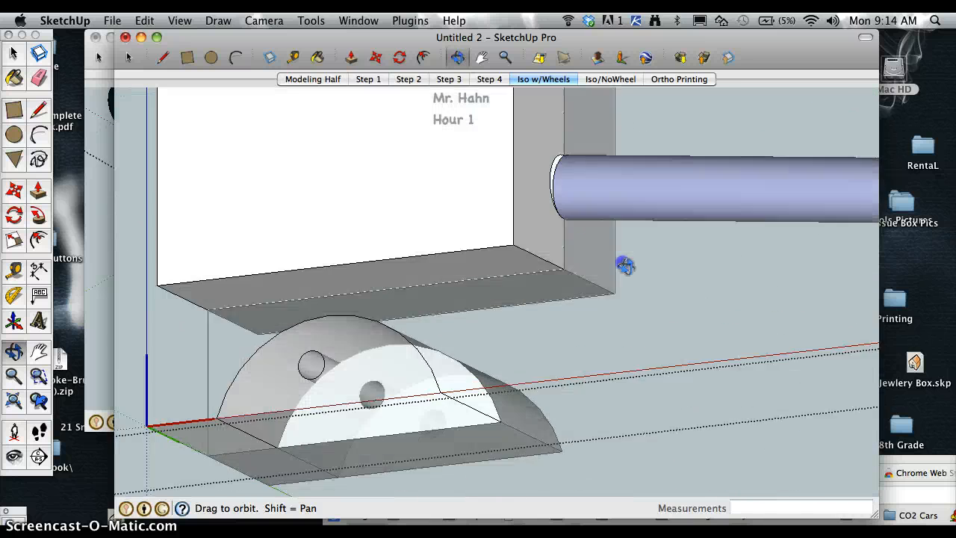
{"action": "left_click_drag", "start_coordinate": [623, 265], "coordinate": [467, 261]}
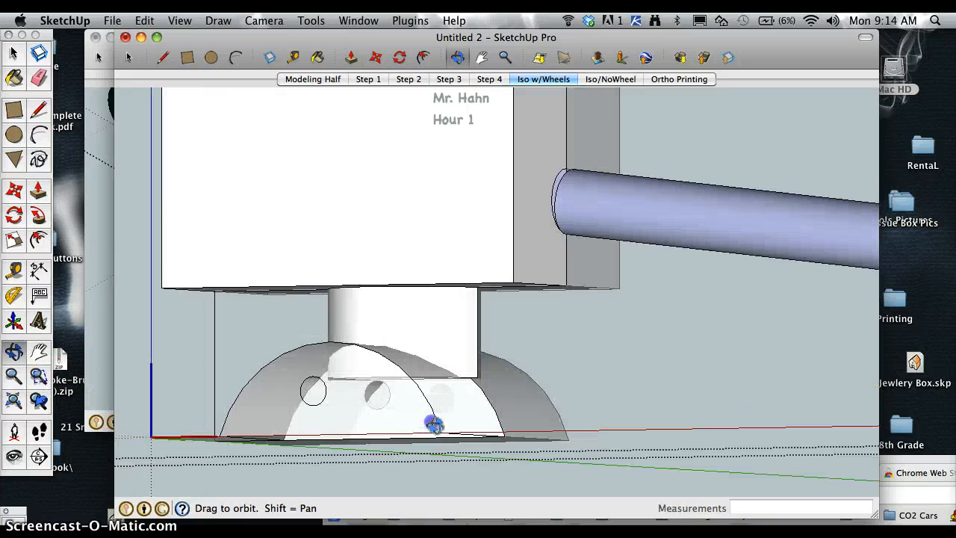
{"action": "left_click_drag", "start_coordinate": [433, 424], "coordinate": [440, 348]}
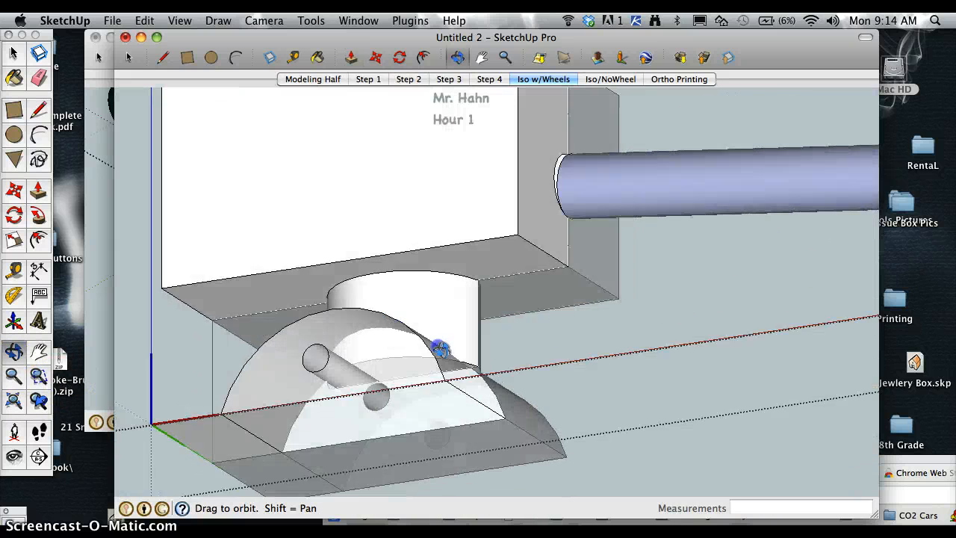
{"action": "left_click_drag", "start_coordinate": [440, 347], "coordinate": [448, 359]}
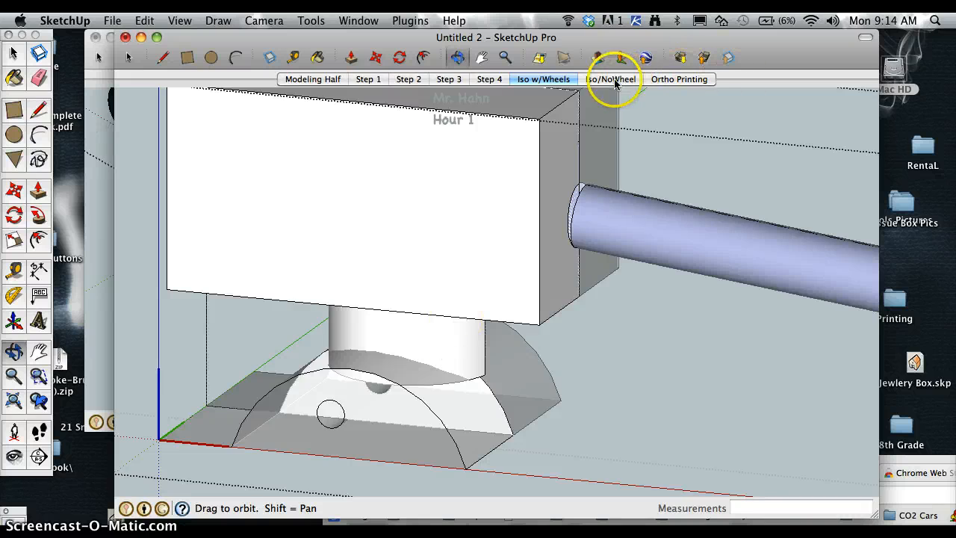
Switch to the Ortho Printing scene to view the car's top and front orthographic outlines.
{"action": "left_click", "coordinate": [678, 79]}
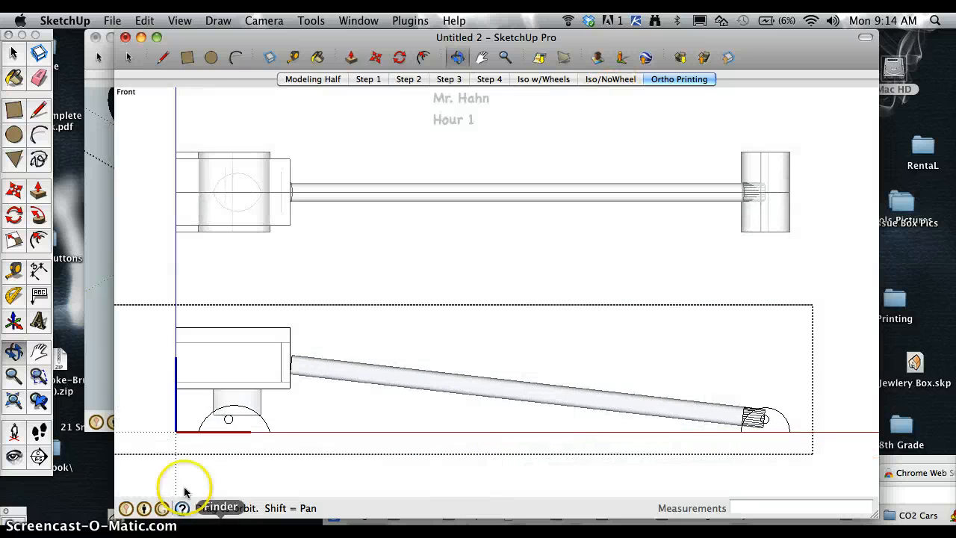
{"action": "mouse_move", "coordinate": [428, 406]}
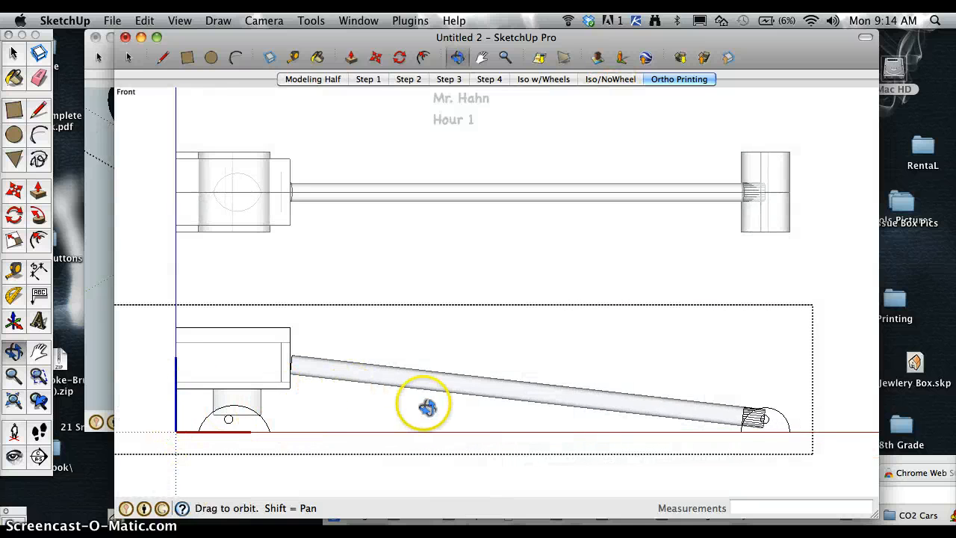
{"action": "mouse_move", "coordinate": [252, 220]}
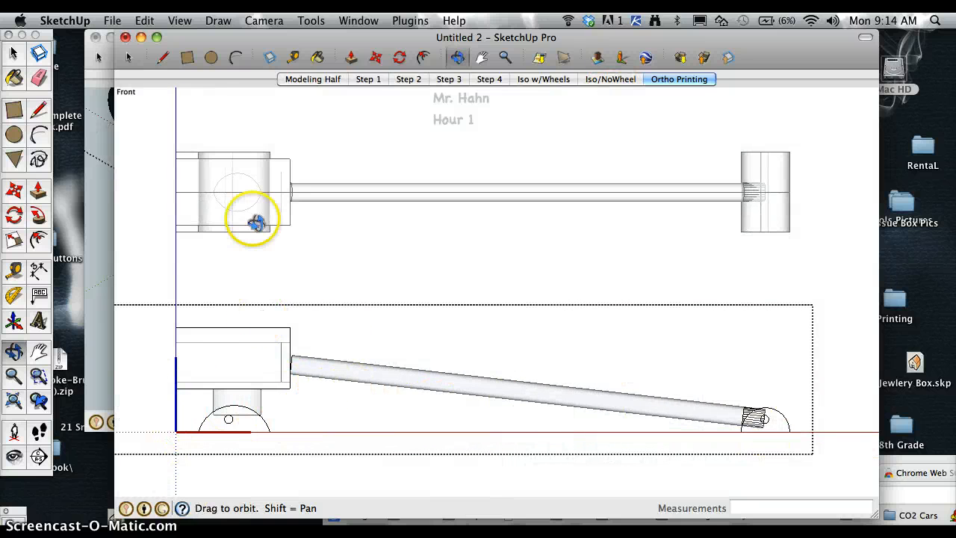
{"action": "mouse_move", "coordinate": [791, 144]}
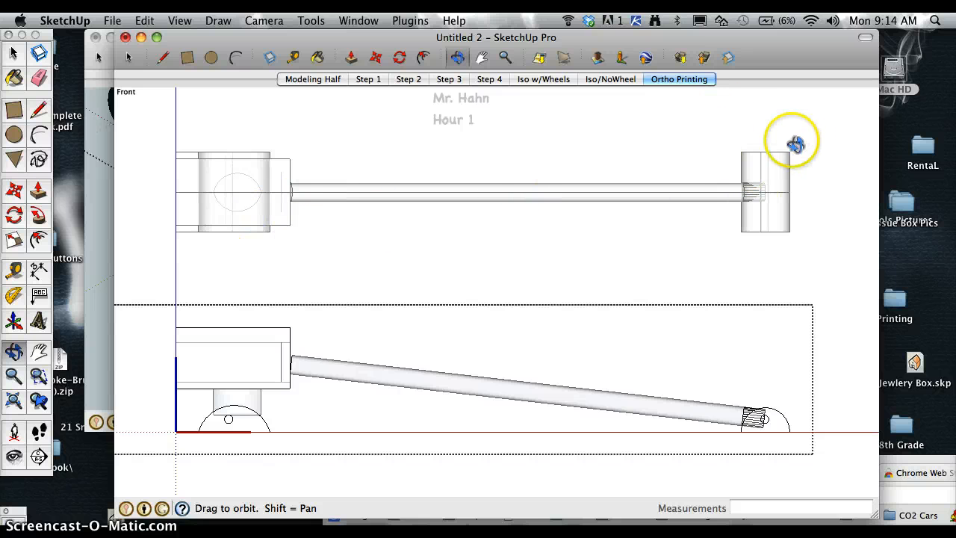
{"action": "mouse_move", "coordinate": [527, 176]}
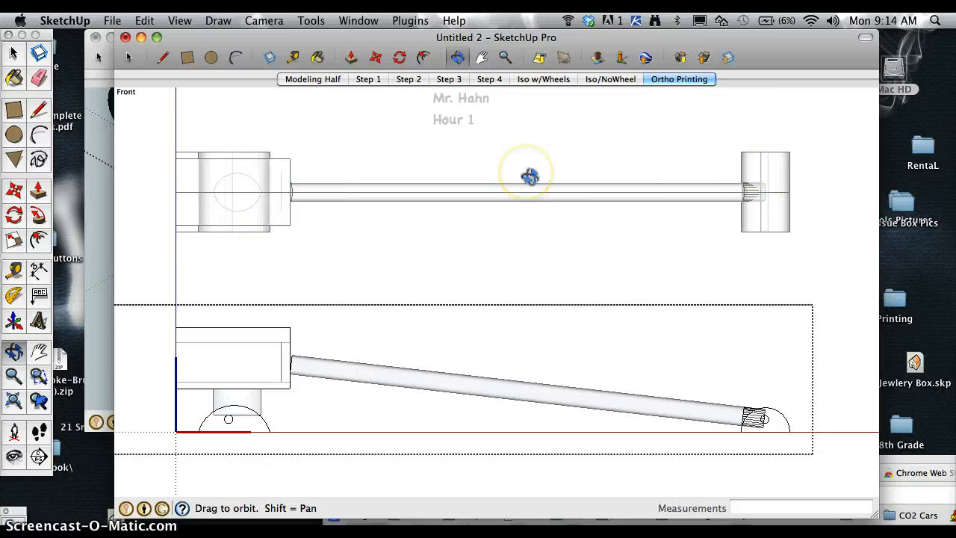
{"action": "mouse_move", "coordinate": [585, 226]}
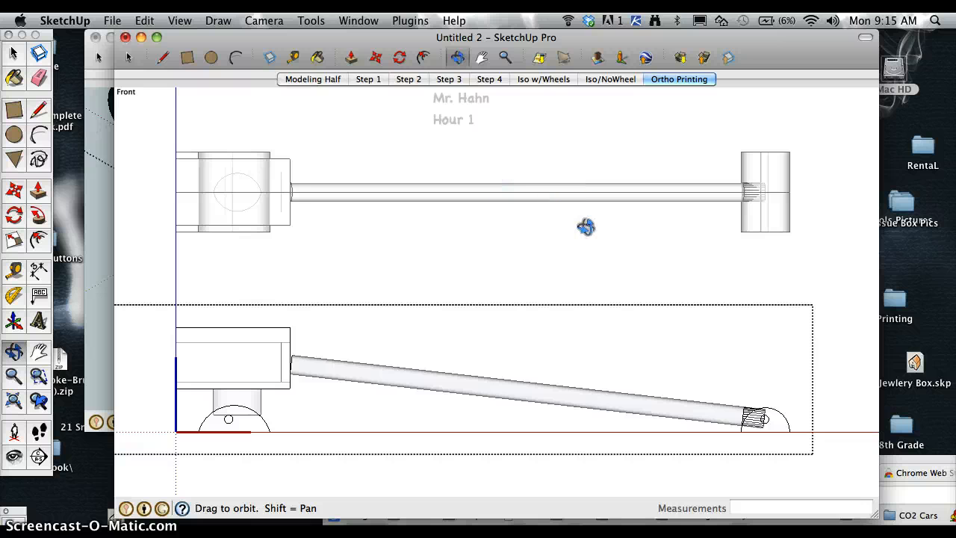
{"action": "mouse_move", "coordinate": [149, 192]}
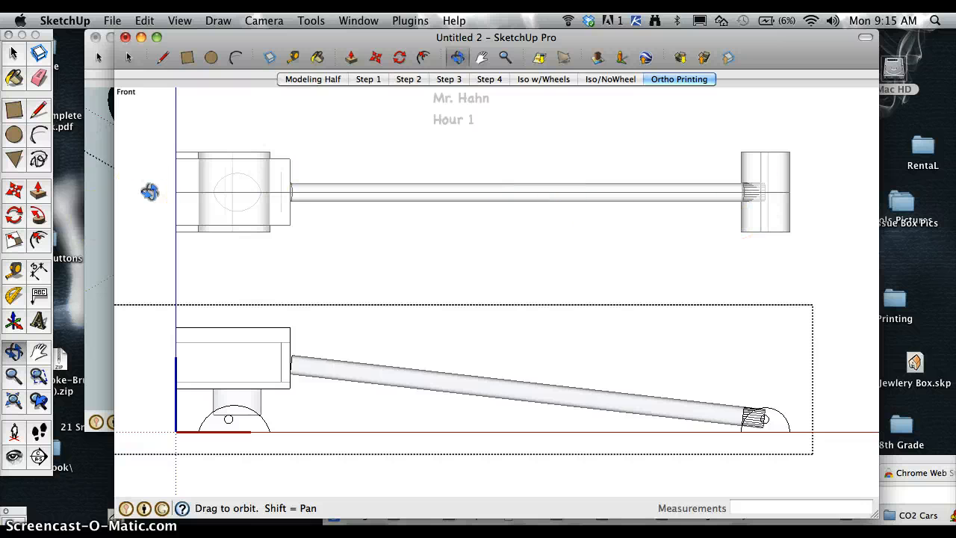